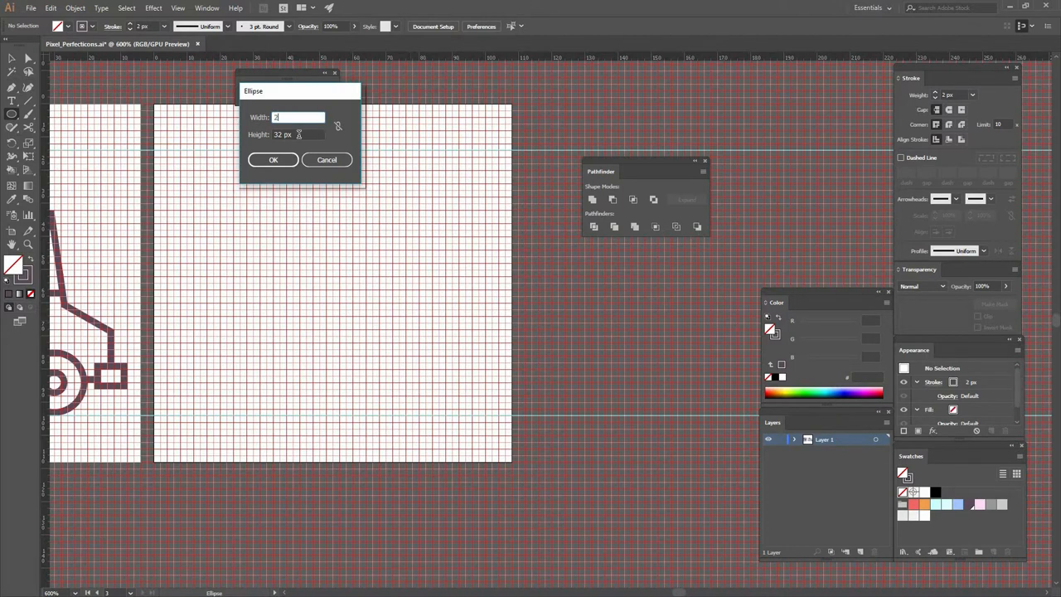
Create two concentric stroked circles of exact sizes to form the chest piece rings
{"action": "left_click", "coordinate": [273, 159]}
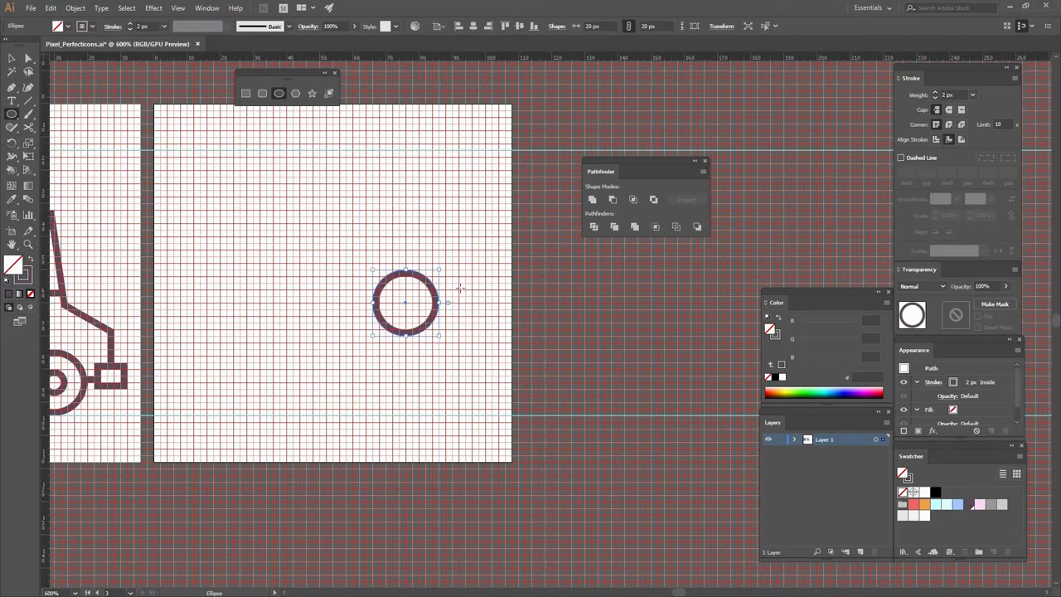
{"action": "left_click", "coordinate": [375, 242]}
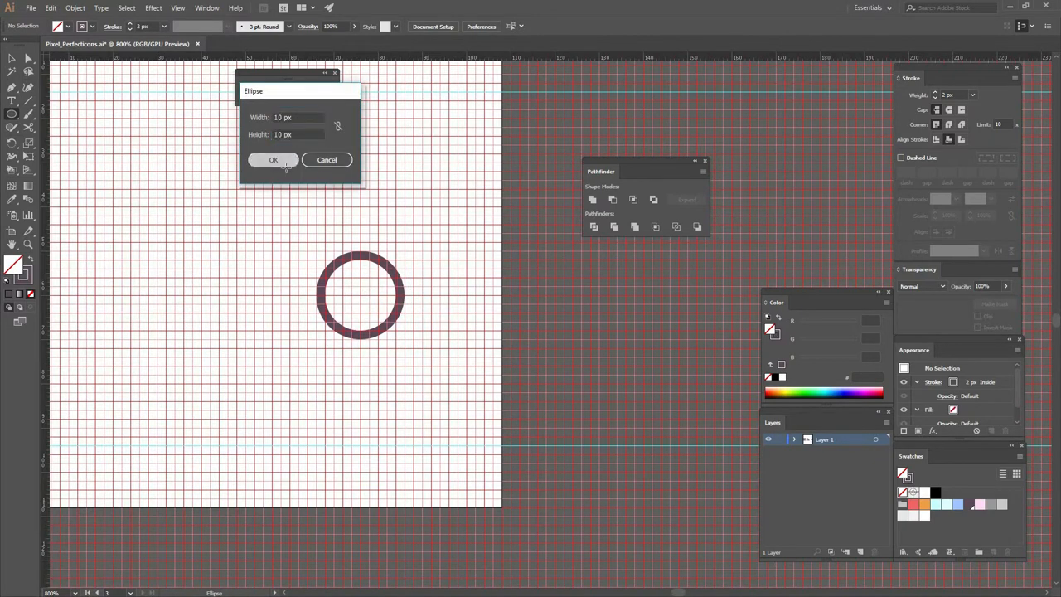
{"action": "left_click", "coordinate": [273, 159]}
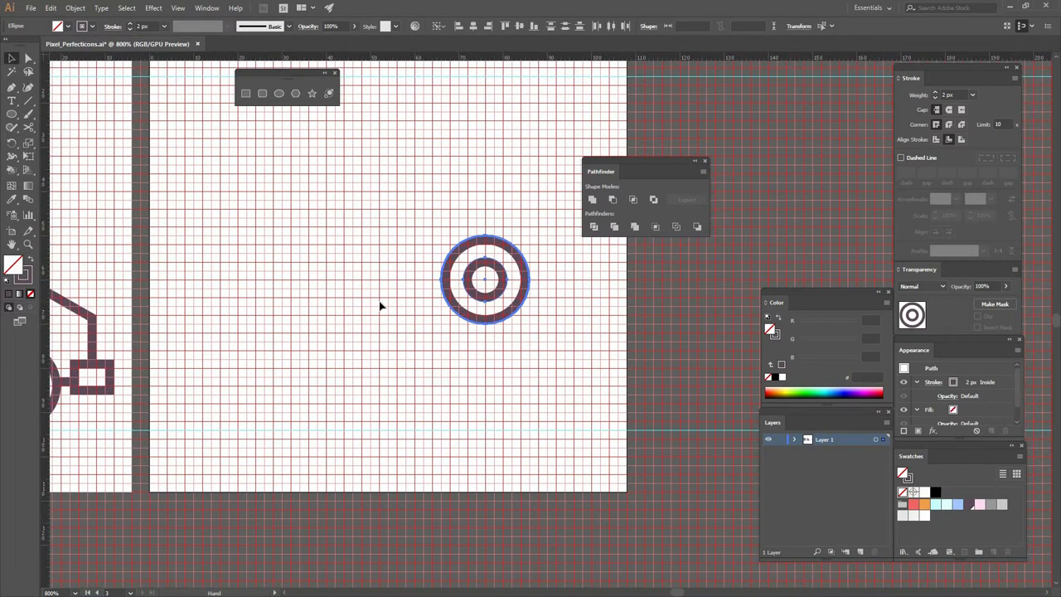
{"action": "left_click", "coordinate": [375, 296]}
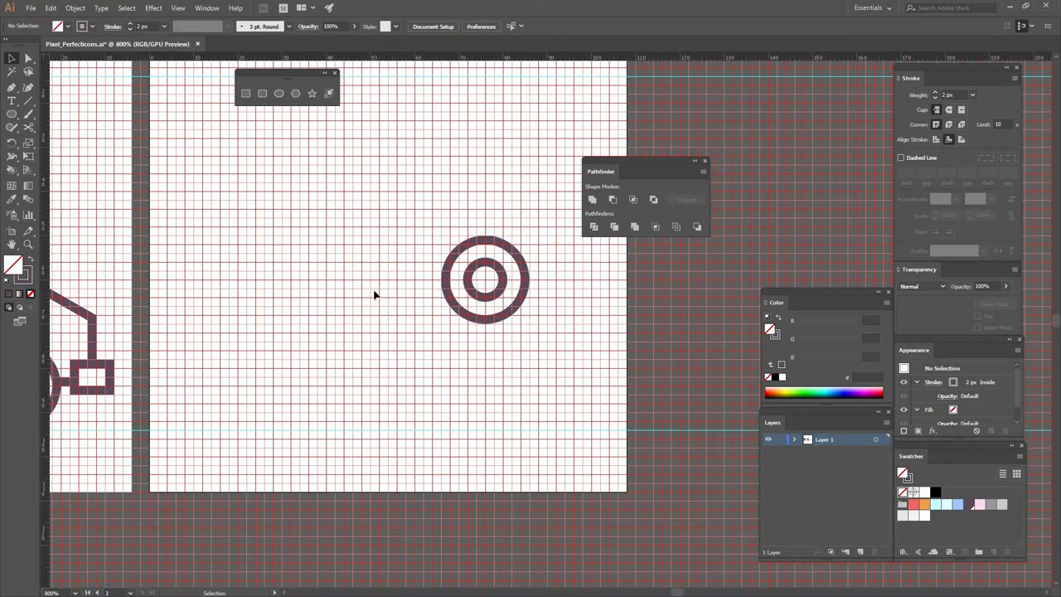
{"action": "mouse_move", "coordinate": [309, 163]}
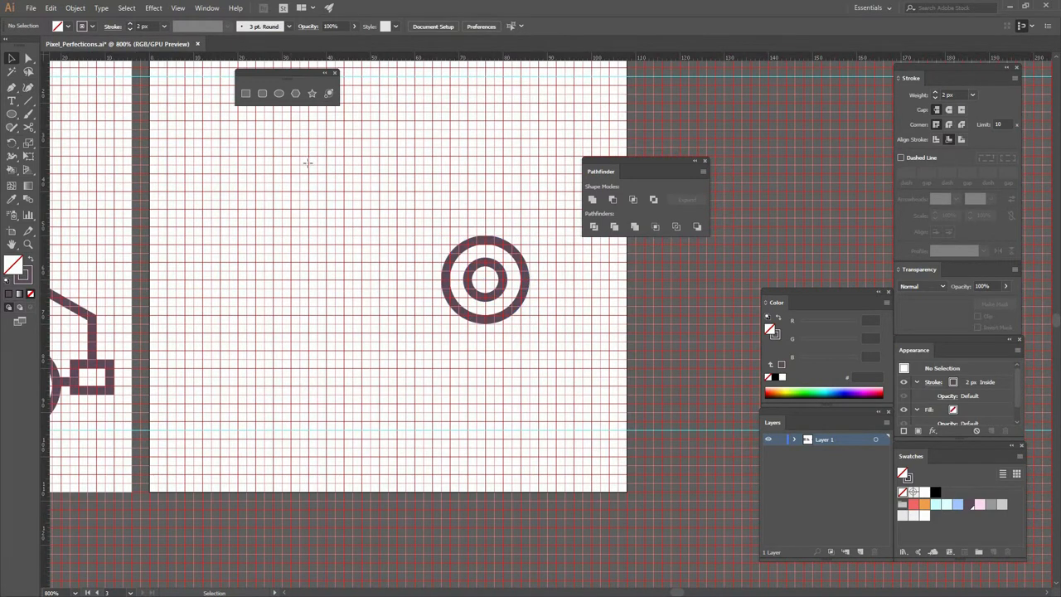
Create a 25 px stroked circle below-left of the rings as the base for the tube
{"action": "left_click", "coordinate": [278, 93]}
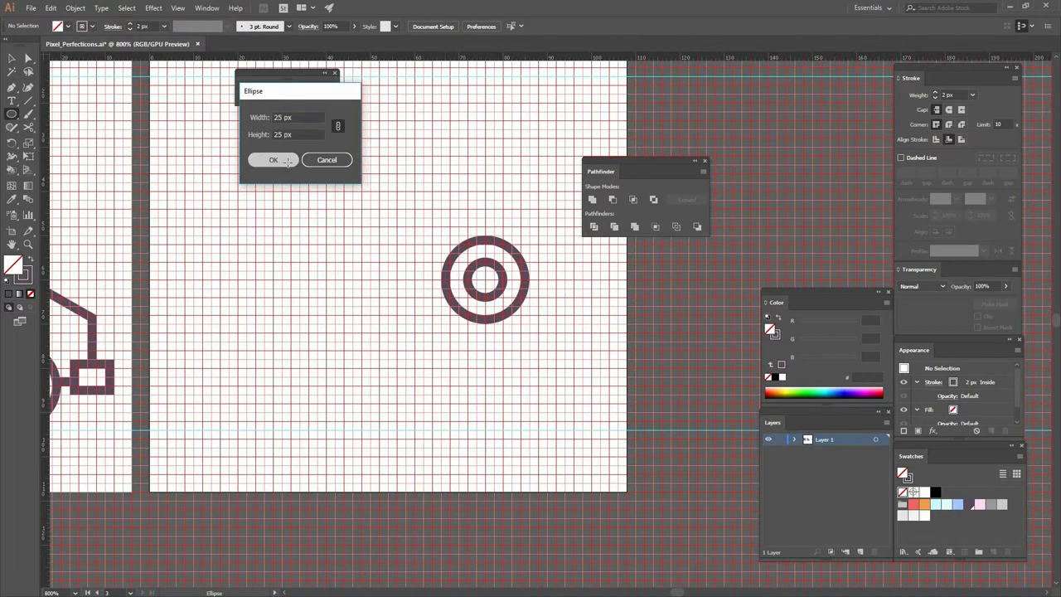
{"action": "left_click", "coordinate": [272, 159]}
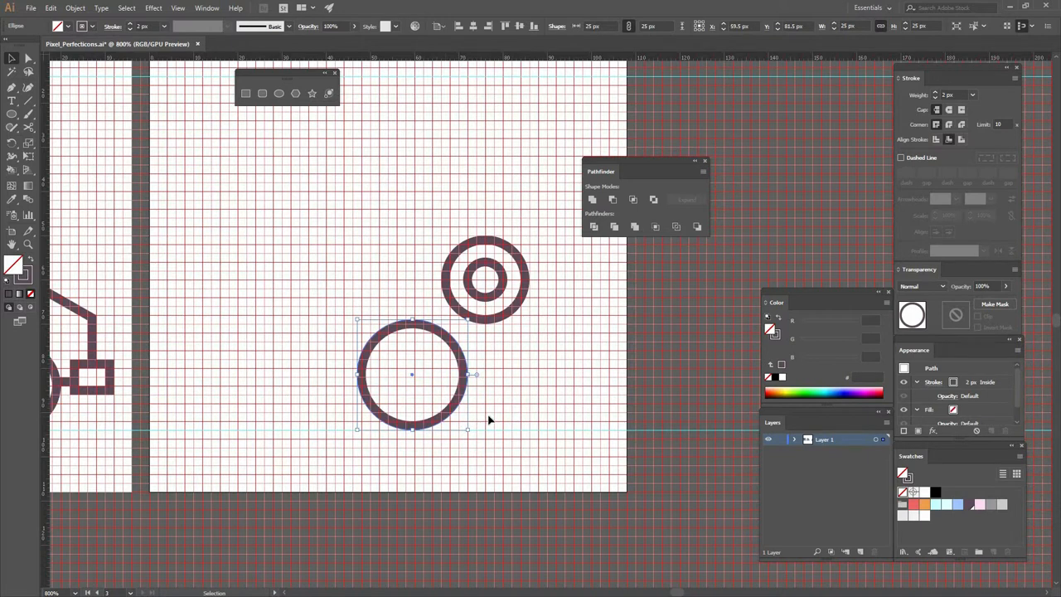
{"action": "mouse_move", "coordinate": [530, 407]}
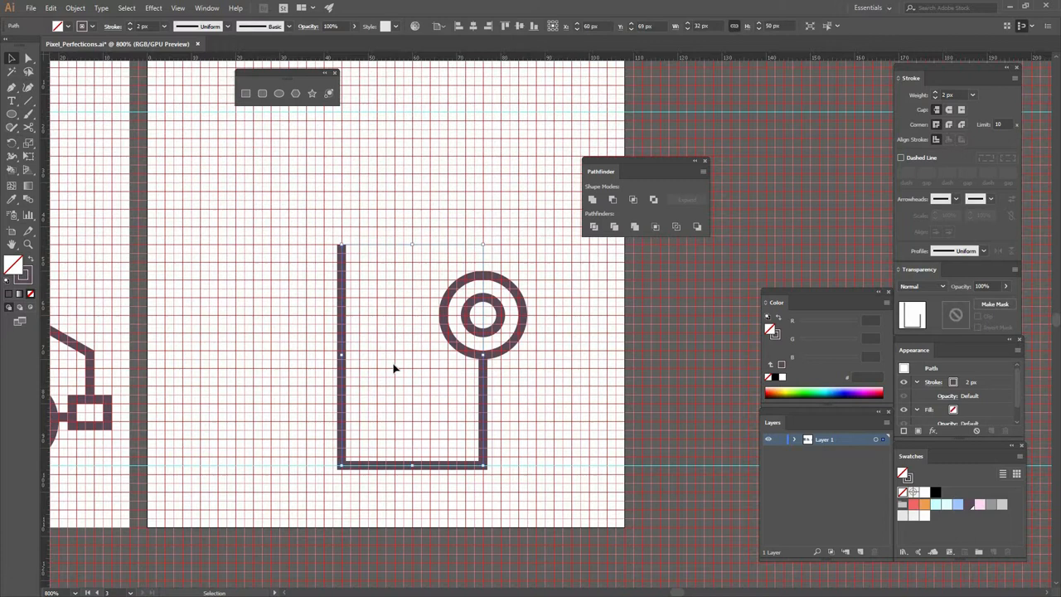
{"action": "mouse_move", "coordinate": [396, 343]}
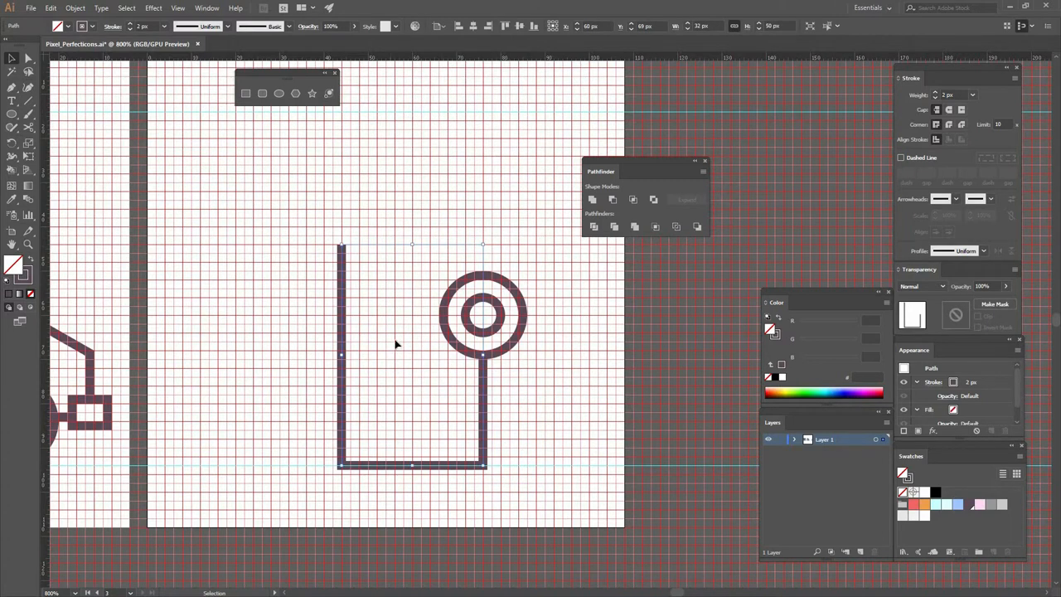
{"action": "mouse_move", "coordinate": [282, 208]}
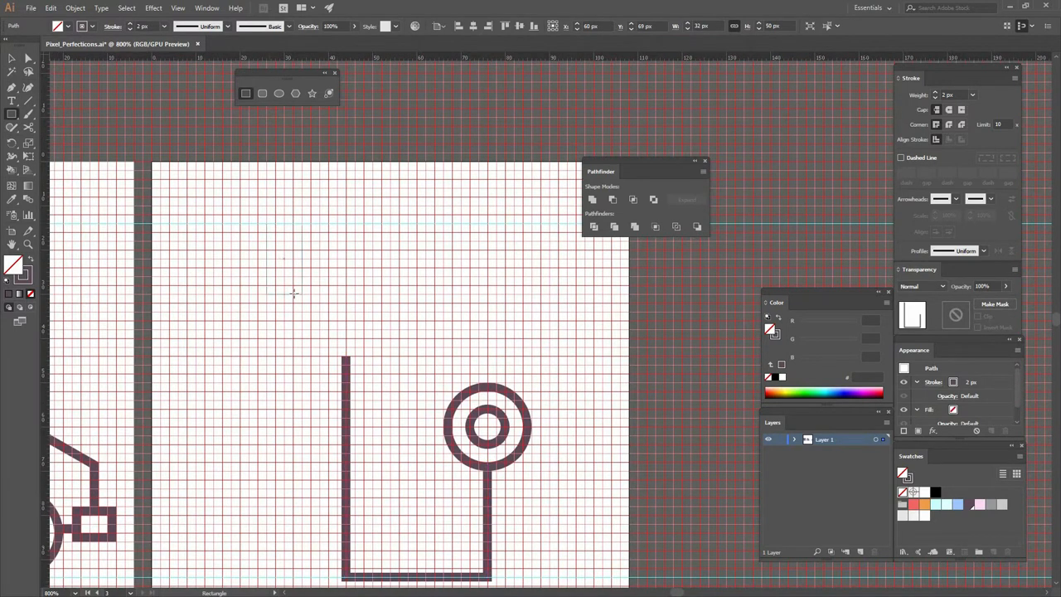
Draw a tall narrow rectangle and round its corners fully into a pill earpiece
{"action": "left_click_drag", "start_coordinate": [265, 224], "coordinate": [295, 296]}
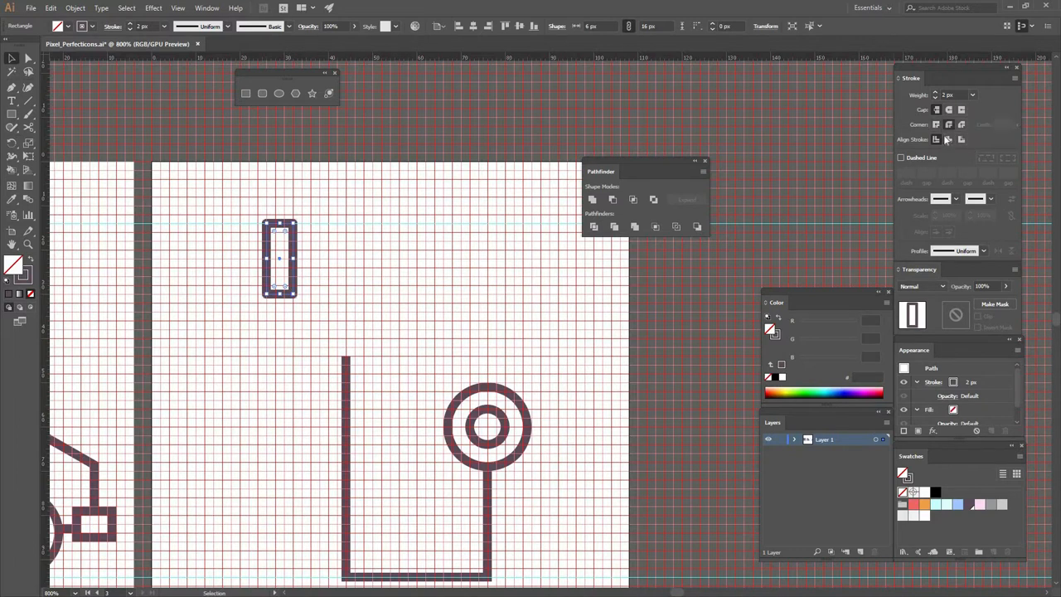
{"action": "left_click", "coordinate": [948, 139]}
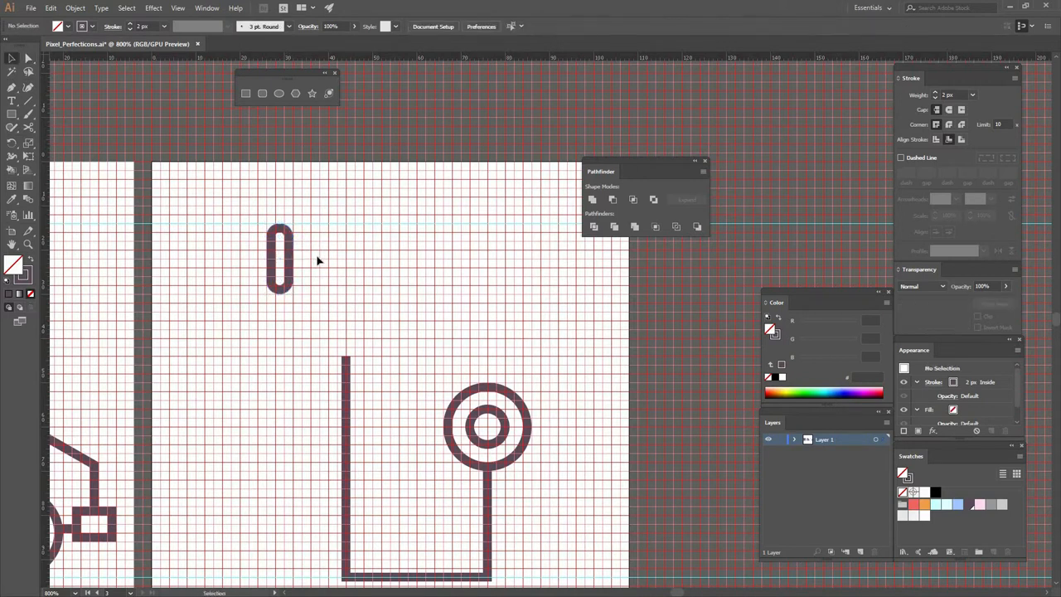
{"action": "mouse_move", "coordinate": [307, 278]}
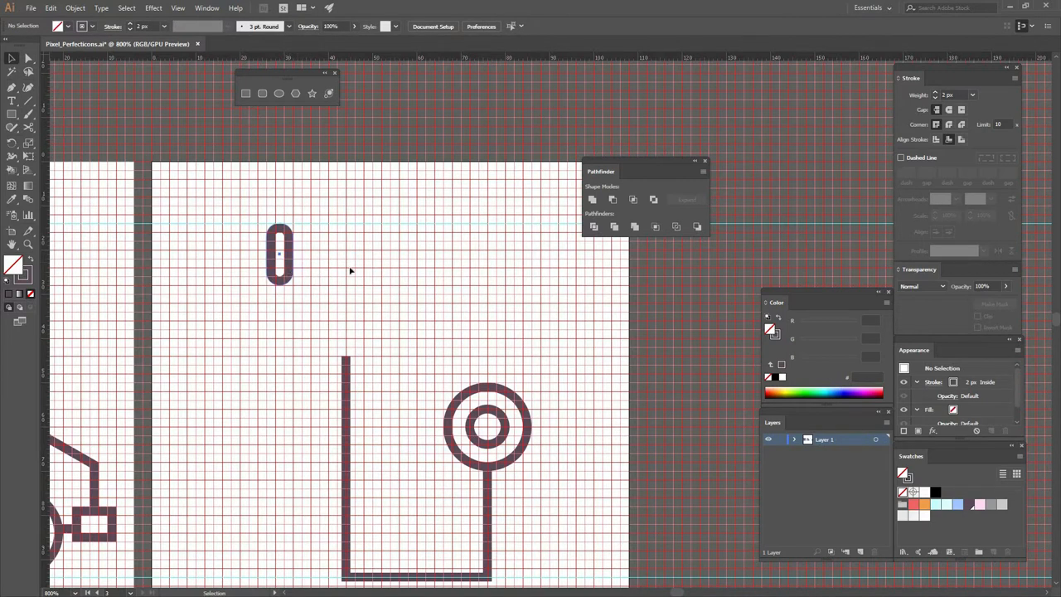
Duplicate the pill horizontally to the right, level with the first earpiece
{"action": "left_click_drag", "start_coordinate": [279, 256], "coordinate": [378, 256]}
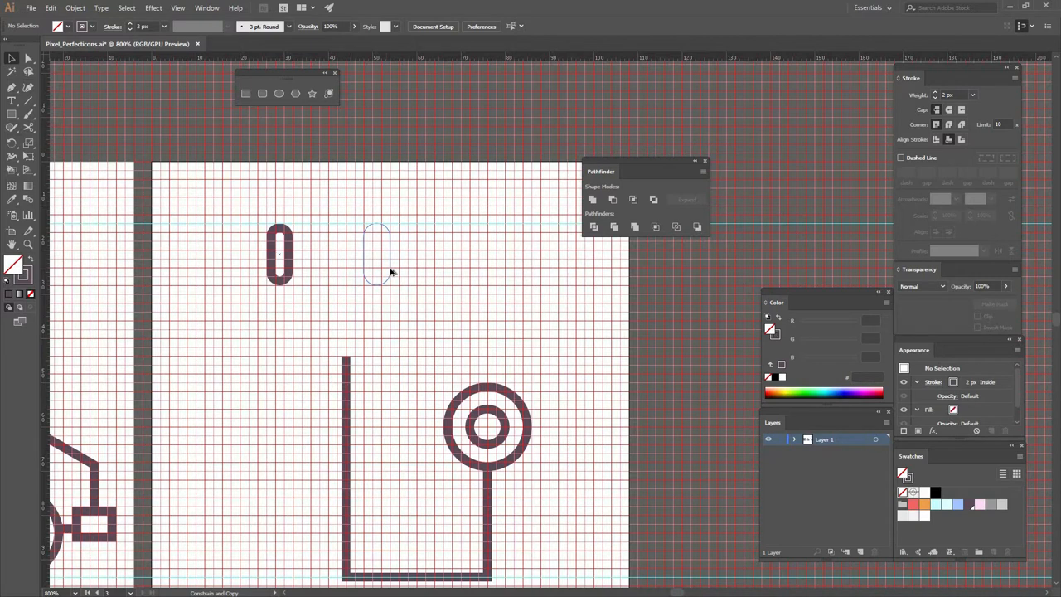
{"action": "left_click_drag", "start_coordinate": [378, 252], "coordinate": [396, 252]}
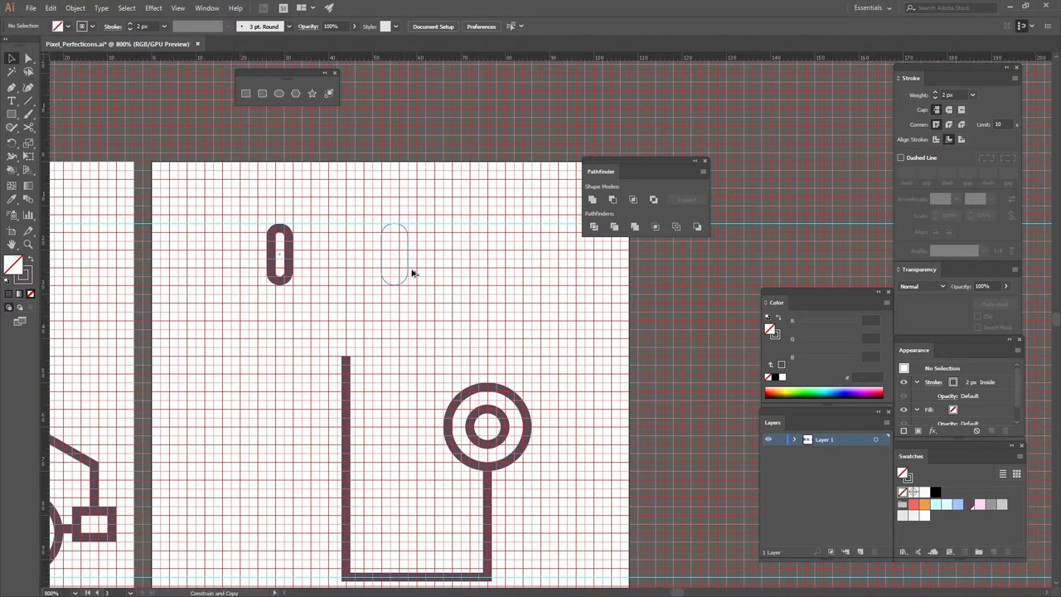
{"action": "left_click", "coordinate": [395, 255]}
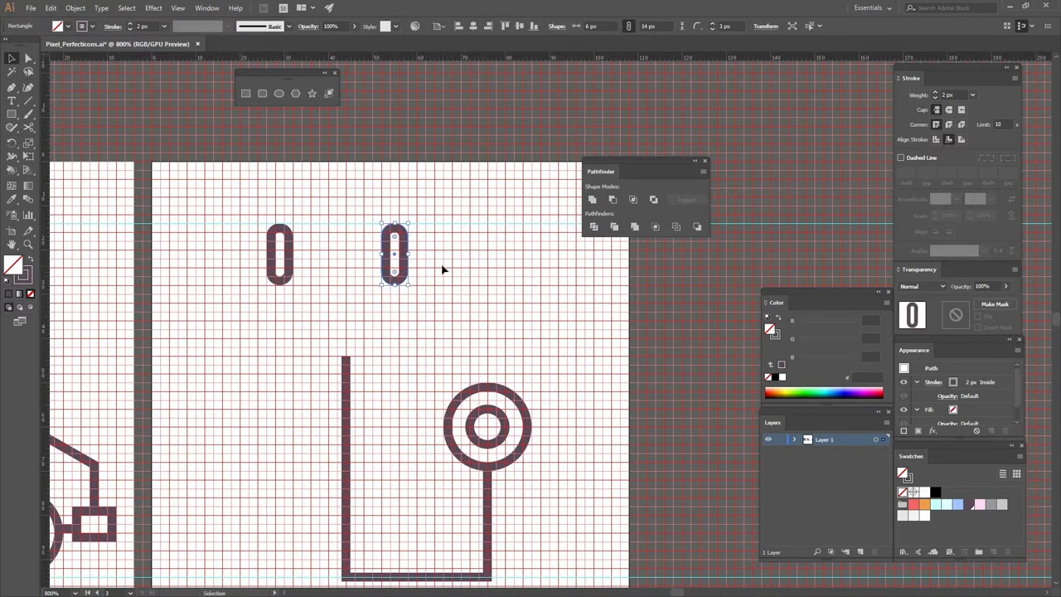
{"action": "left_click", "coordinate": [445, 272]}
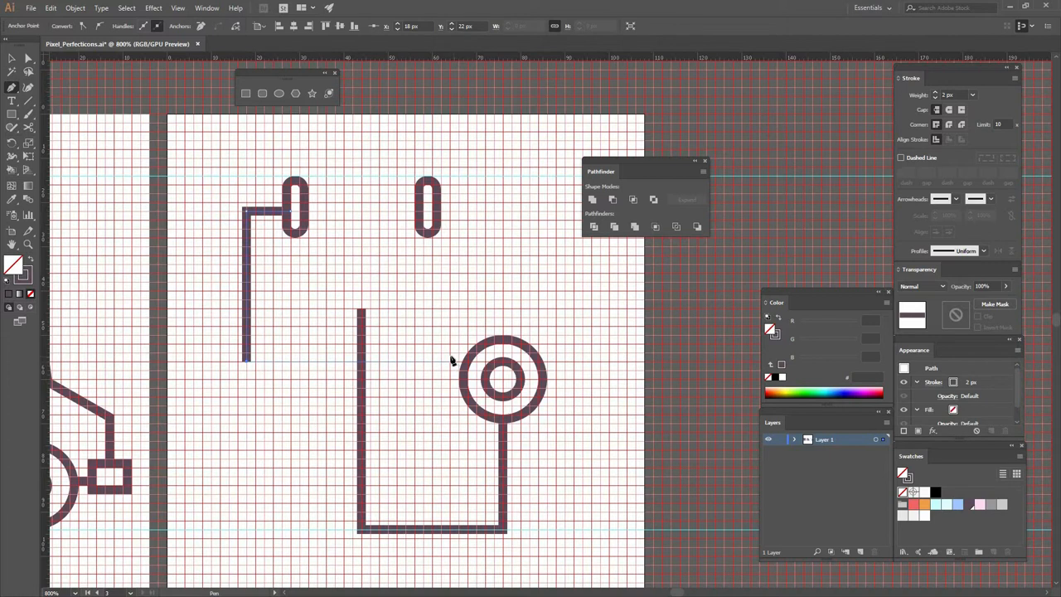
{"action": "mouse_move", "coordinate": [467, 359]}
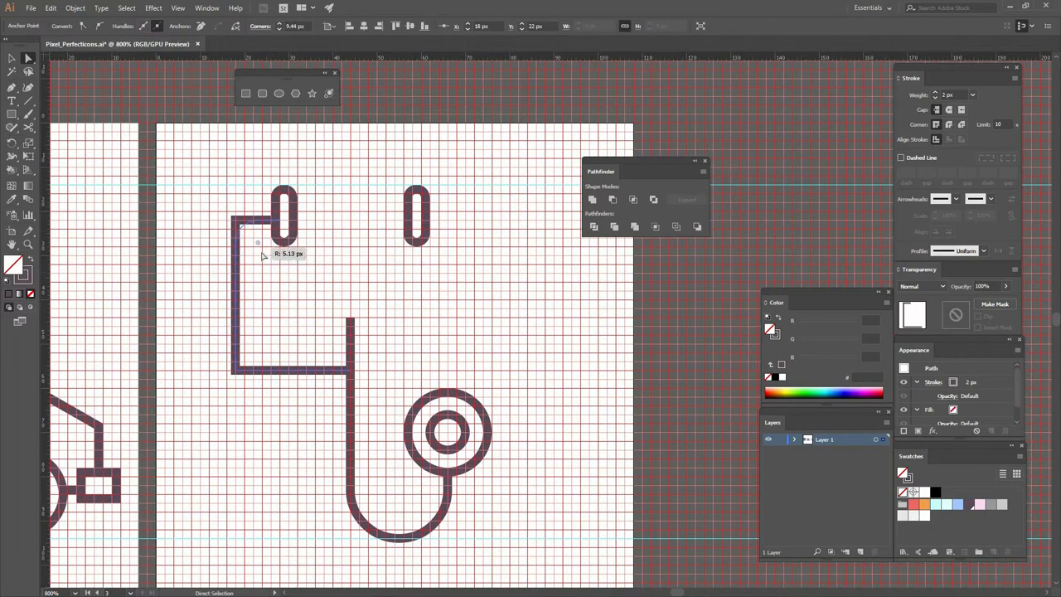
Round the tube corners so both earpieces join one smooth U-shaped headset
{"action": "left_click", "coordinate": [249, 368]}
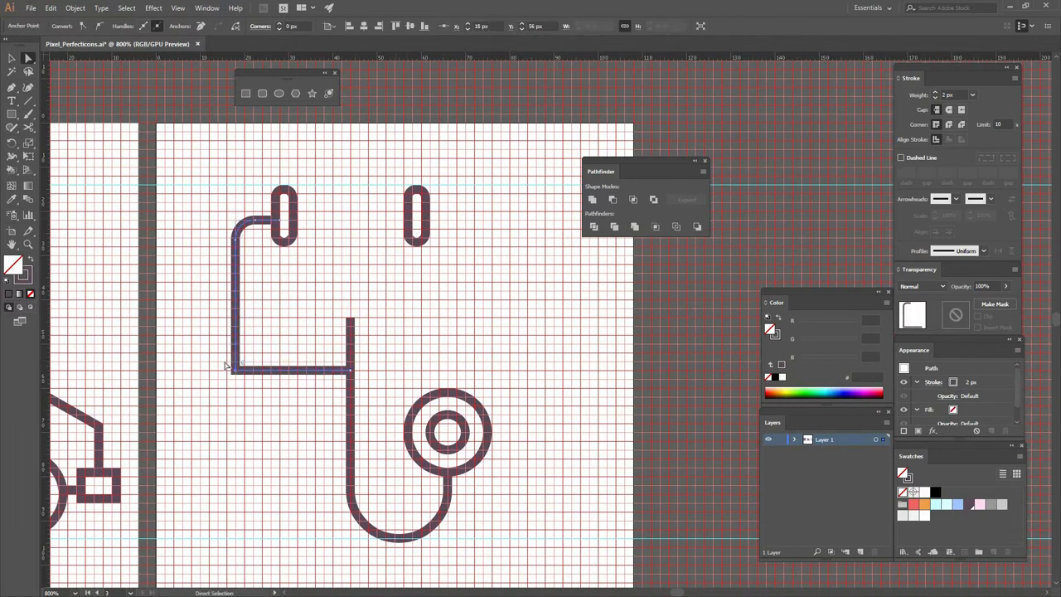
{"action": "left_click", "coordinate": [348, 369]}
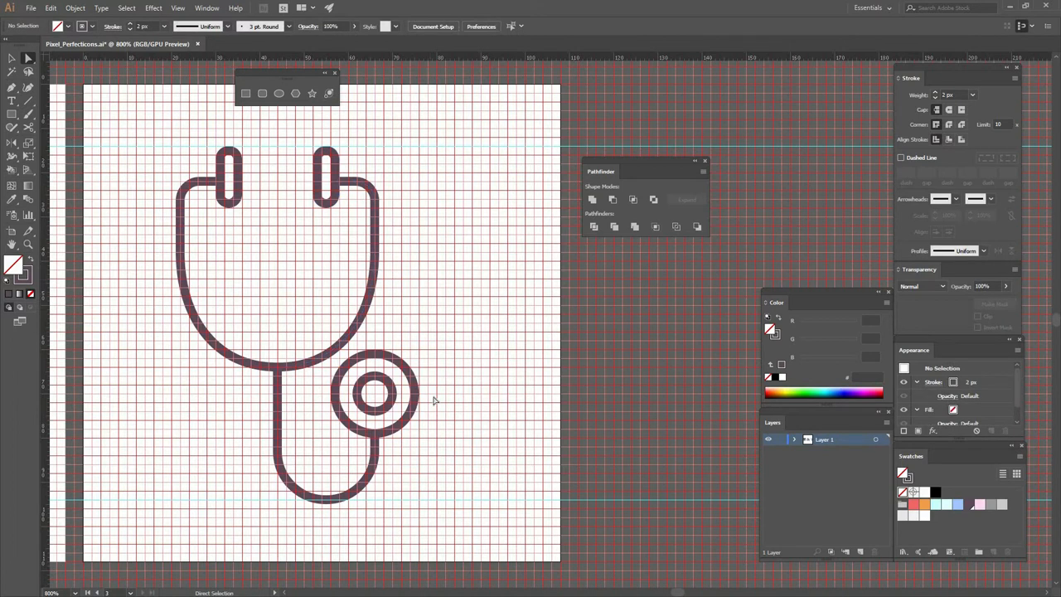
{"action": "mouse_move", "coordinate": [424, 372]}
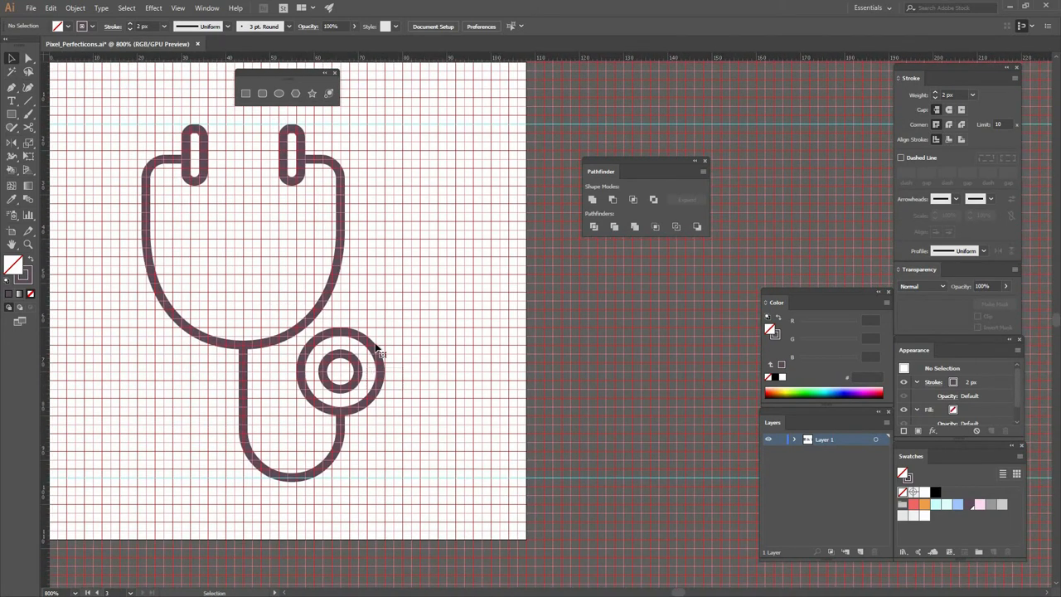
Move the chest piece rings so the lower tube meets them cleanly, then deselect
{"action": "left_click", "coordinate": [340, 373]}
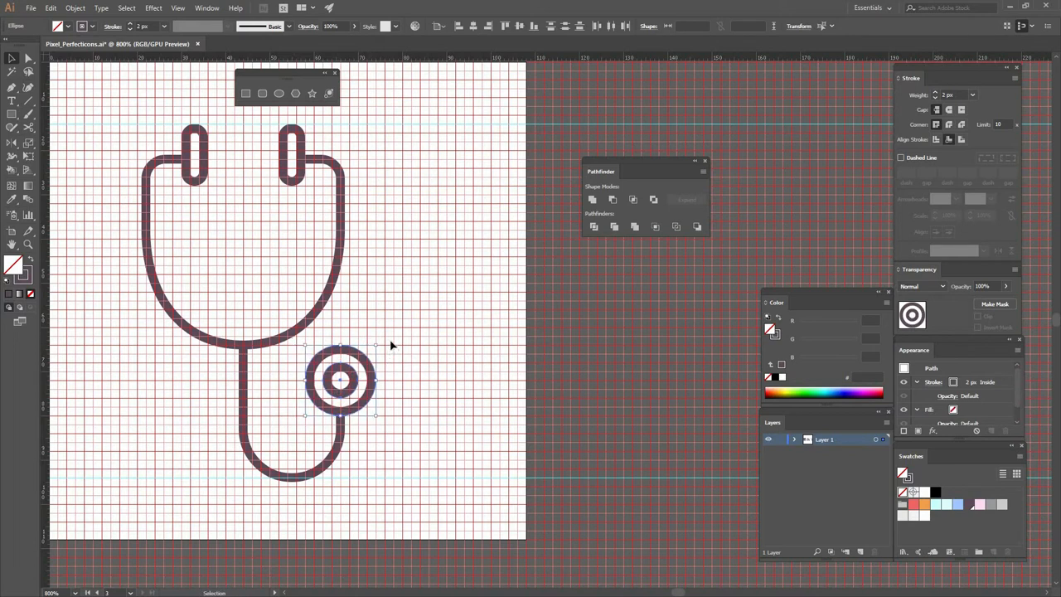
{"action": "left_click", "coordinate": [385, 423]}
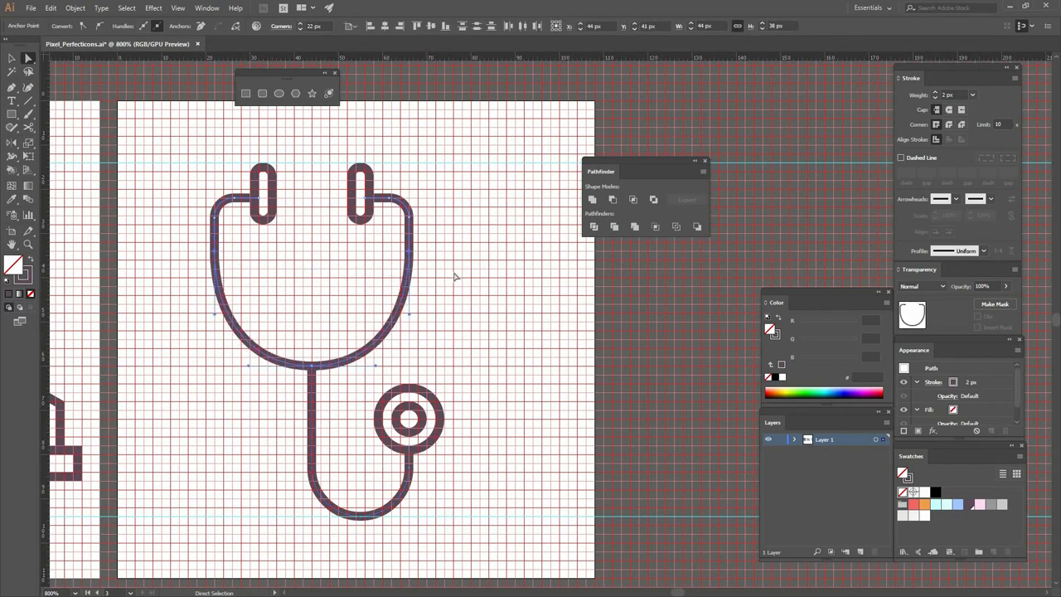
{"action": "left_click", "coordinate": [245, 380]}
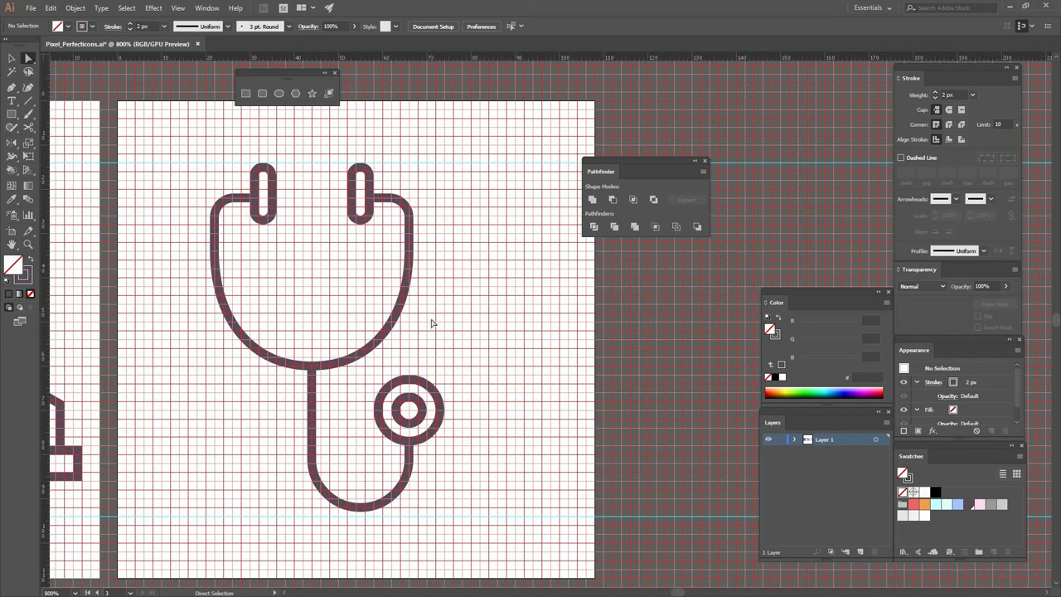
{"action": "mouse_move", "coordinate": [488, 320]}
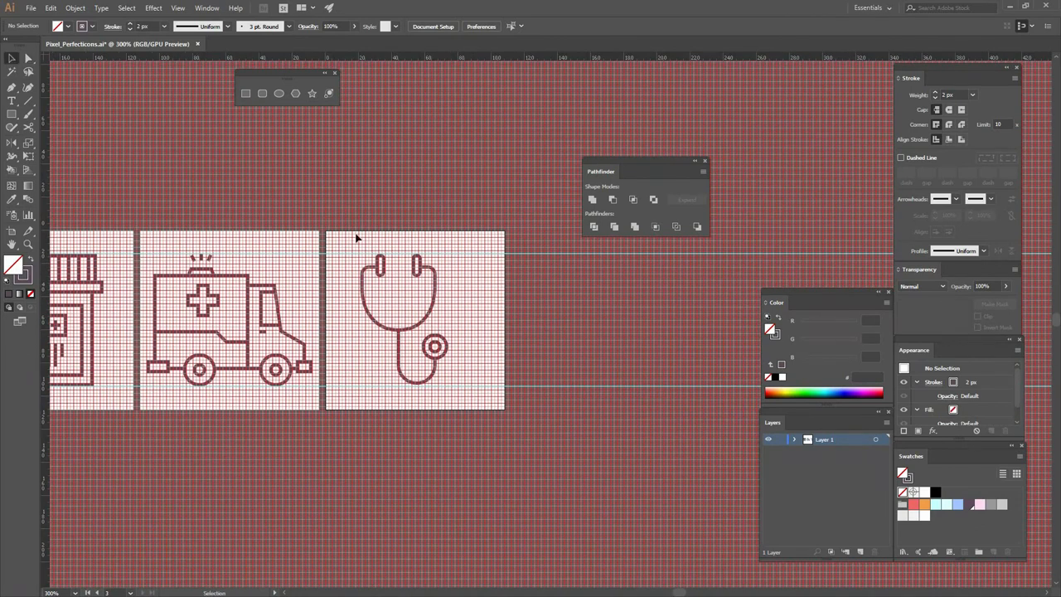
Select the stethoscope artboard for the Save for Web preview
{"action": "left_click", "coordinate": [401, 315]}
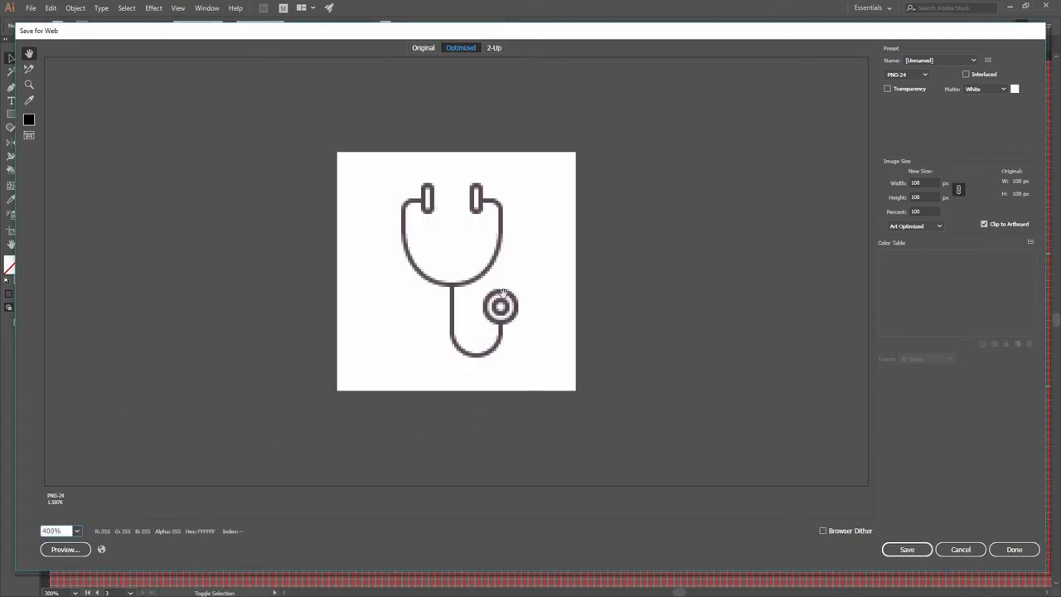
{"action": "mouse_move", "coordinate": [982, 484]}
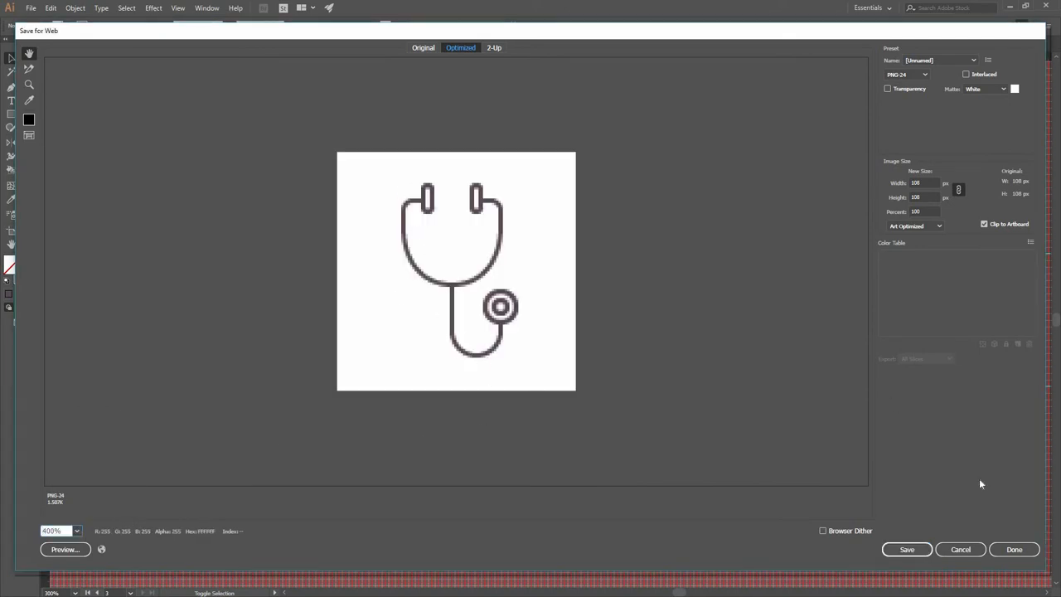